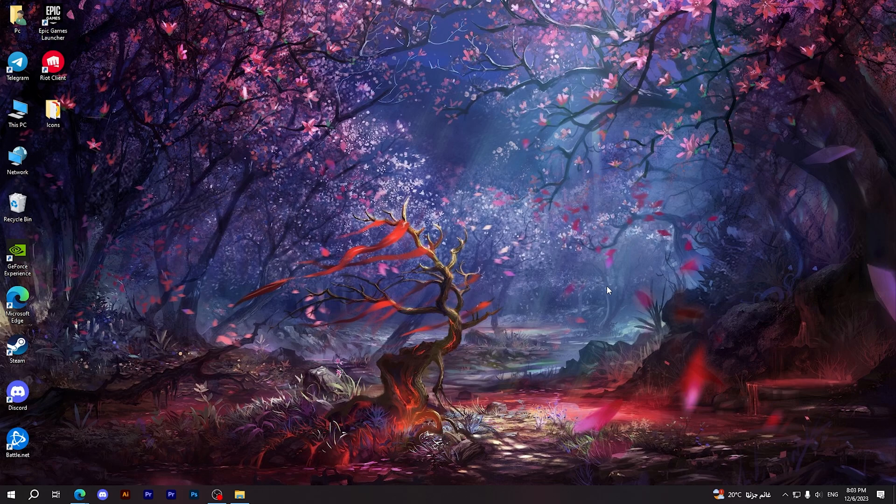
{"action": "mouse_move", "coordinate": [522, 298]}
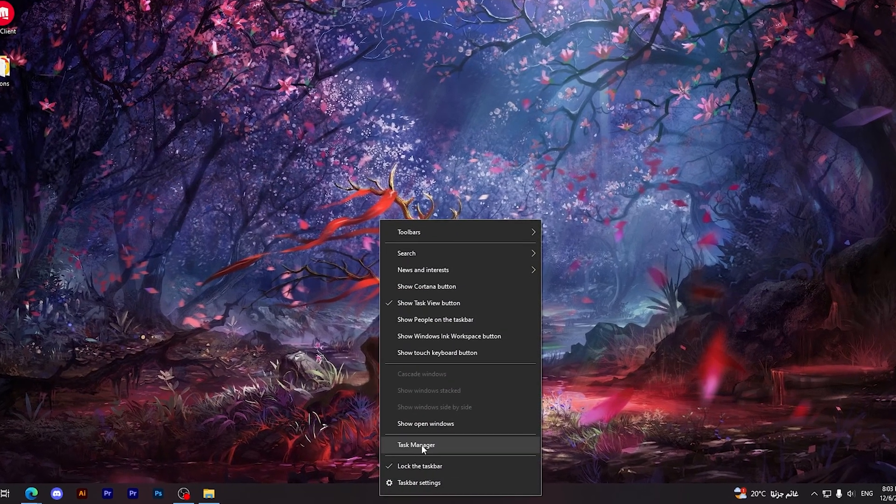
Step: Review the Task Manager process list from background through Windows processes, then close it
{"action": "left_click", "coordinate": [416, 445]}
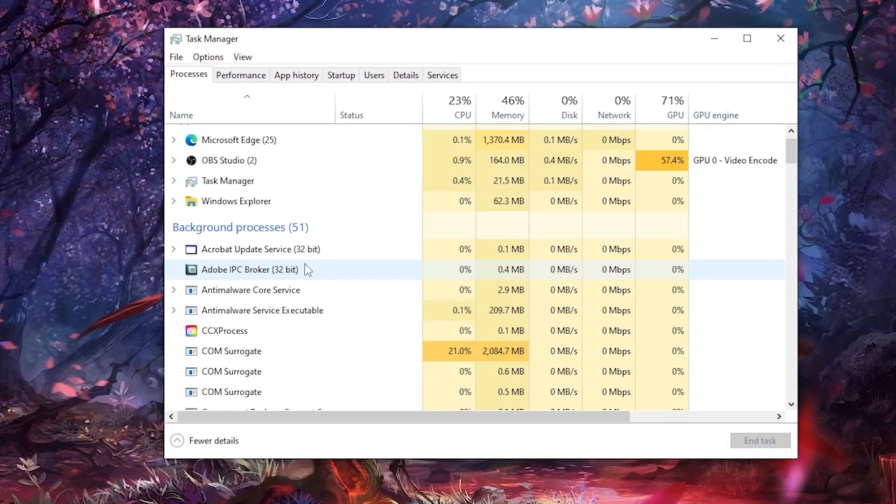
{"action": "scroll", "scroll_direction": "down", "scroll_amount": 3}
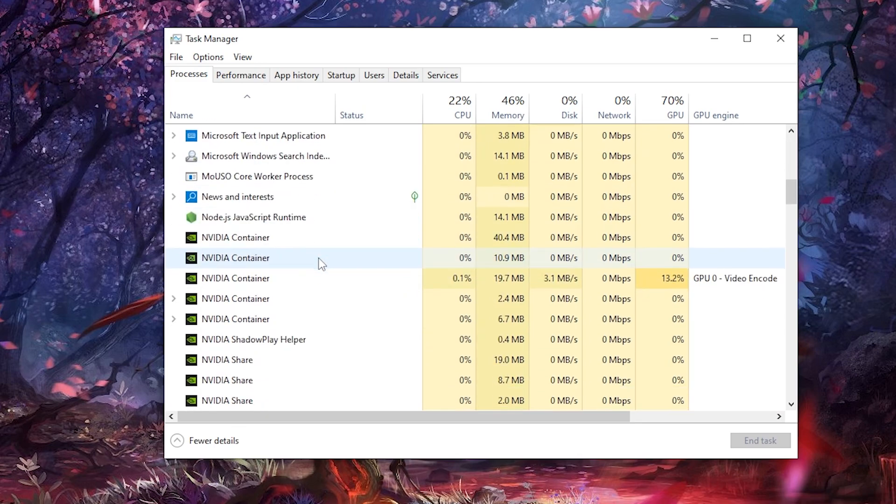
{"action": "scroll", "scroll_direction": "down", "scroll_amount": 3}
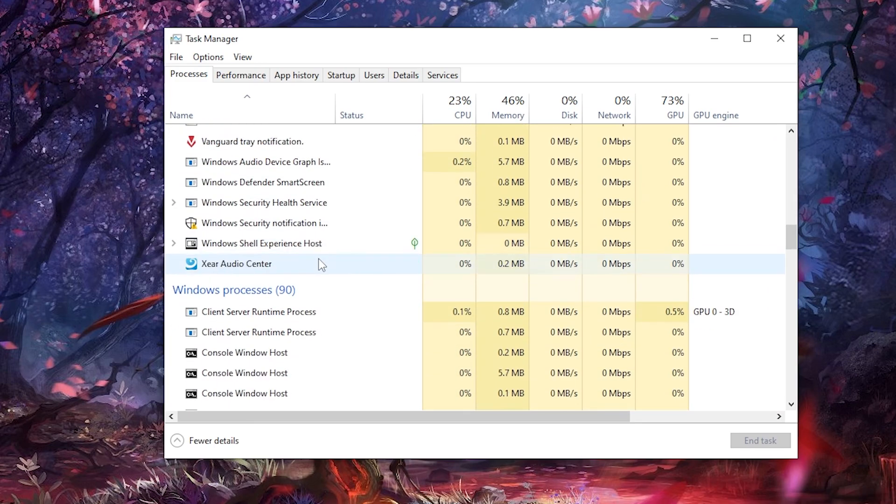
{"action": "scroll", "scroll_direction": "down", "scroll_amount": 3}
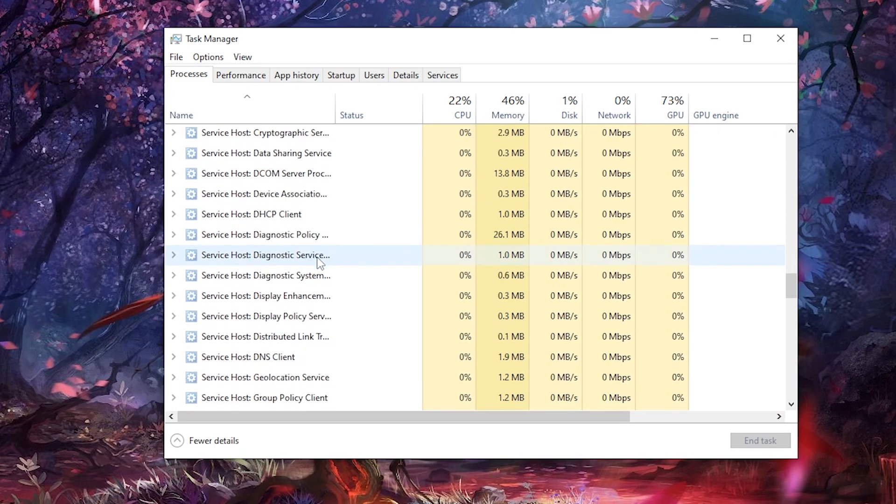
{"action": "scroll", "scroll_direction": "down", "scroll_amount": 3}
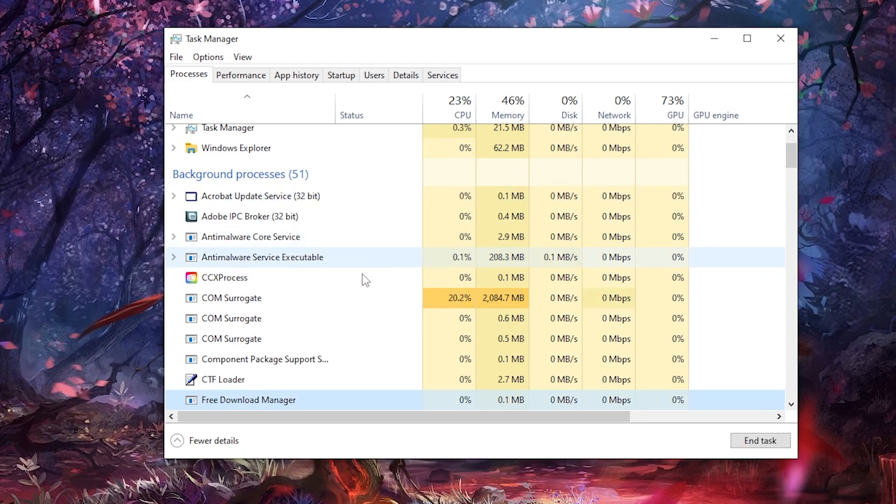
{"action": "scroll", "scroll_direction": "down", "scroll_amount": 3}
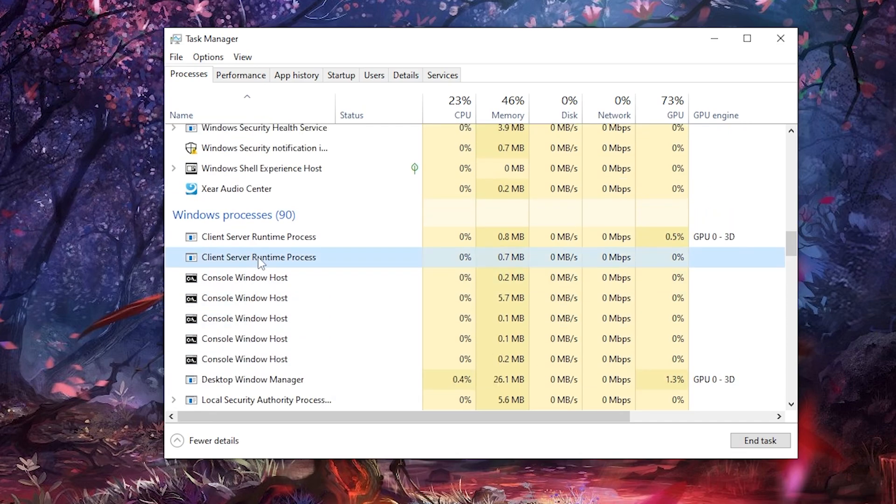
{"action": "mouse_move", "coordinate": [541, 339]}
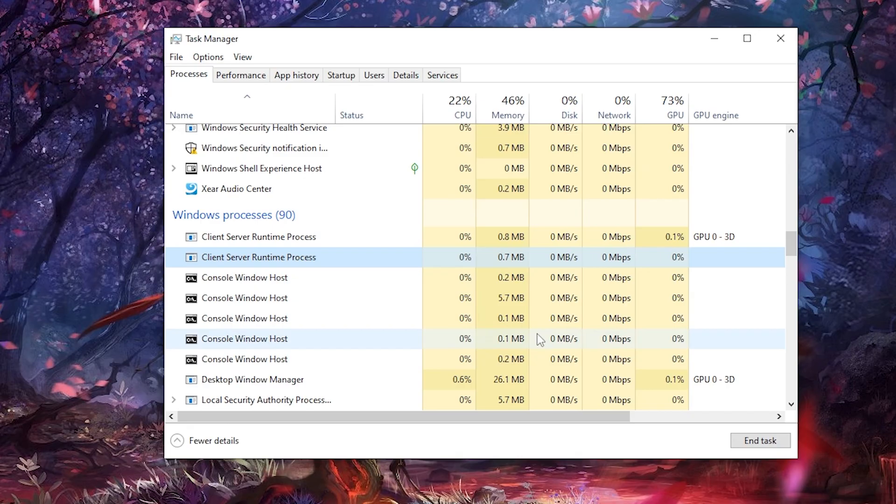
{"action": "left_click", "coordinate": [780, 38]}
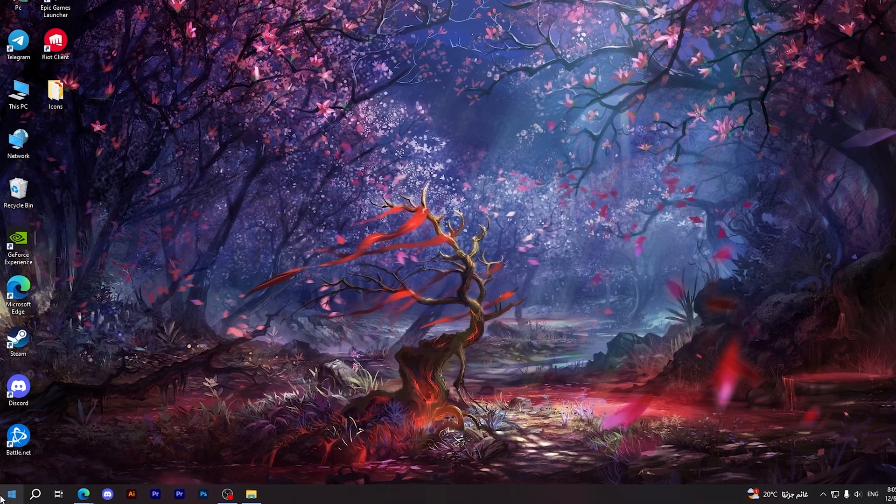
Step: Open the Start menu's power options and restart the PC
{"action": "left_click", "coordinate": [10, 494]}
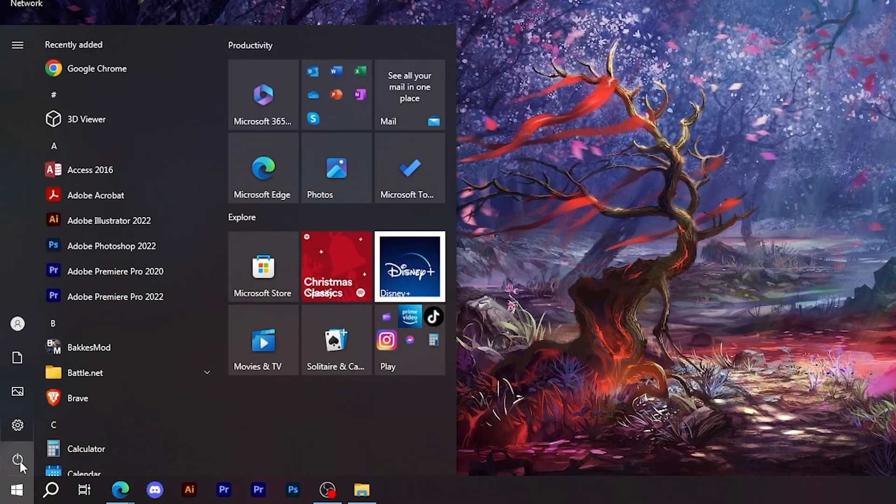
{"action": "left_click", "coordinate": [17, 459]}
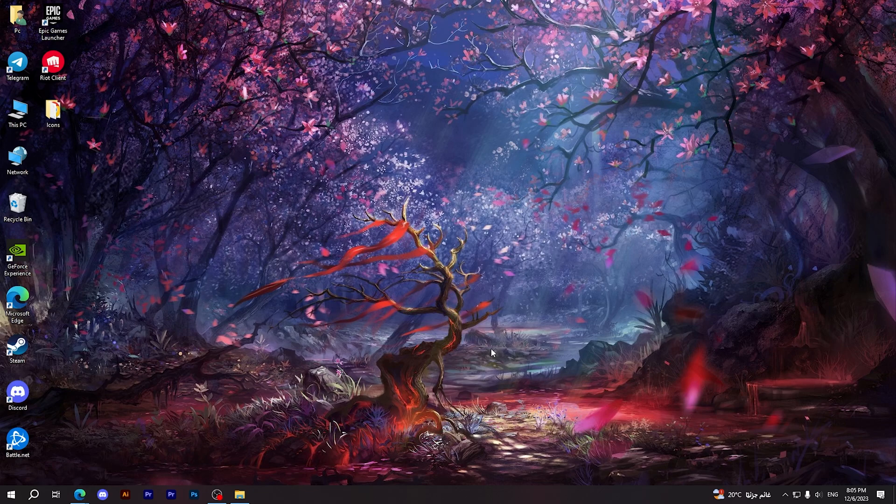
{"action": "mouse_move", "coordinate": [247, 414]}
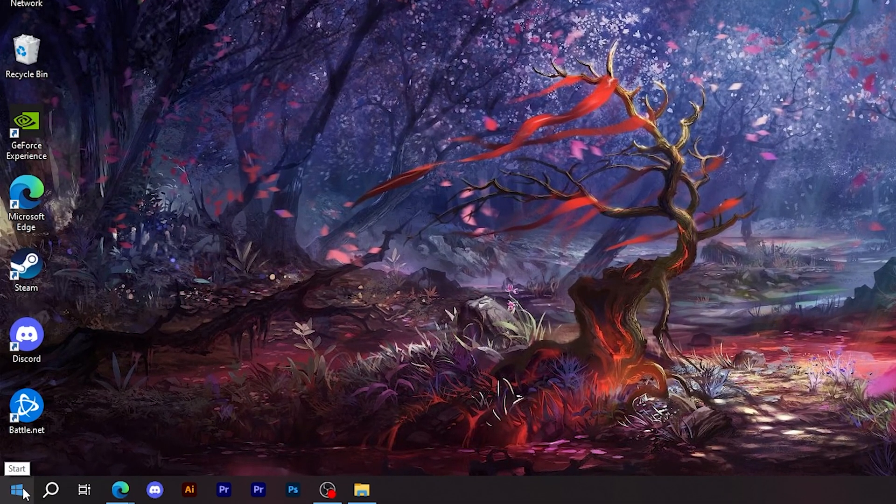
Step: Open Apps & features from the Start button's right-click menu
{"action": "right_click", "coordinate": [15, 491]}
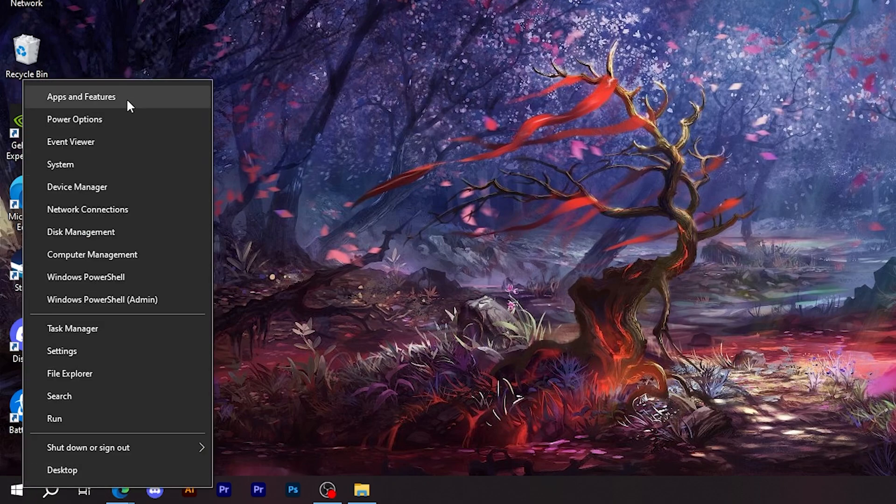
{"action": "mouse_move", "coordinate": [144, 102]}
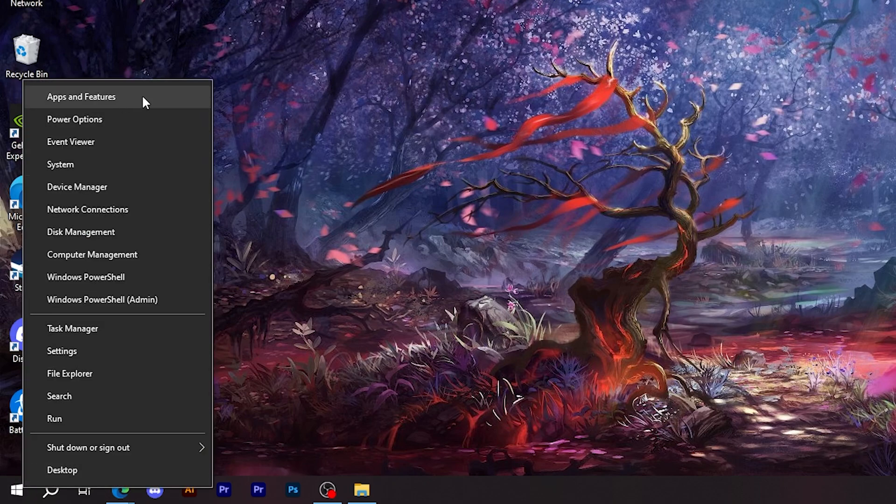
{"action": "left_click", "coordinate": [81, 96]}
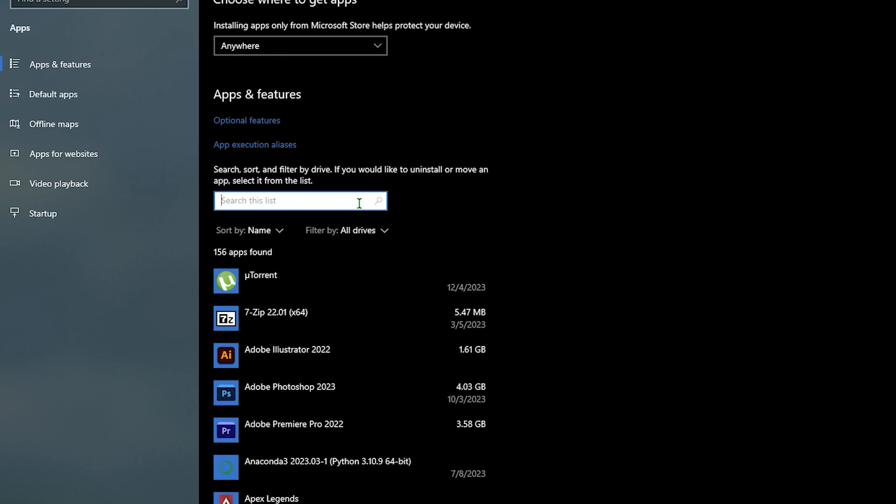
Step: Search installed apps for 'Roblox' and uninstall Roblox Player, then launch Edge
{"action": "type", "text": "Roblox"}
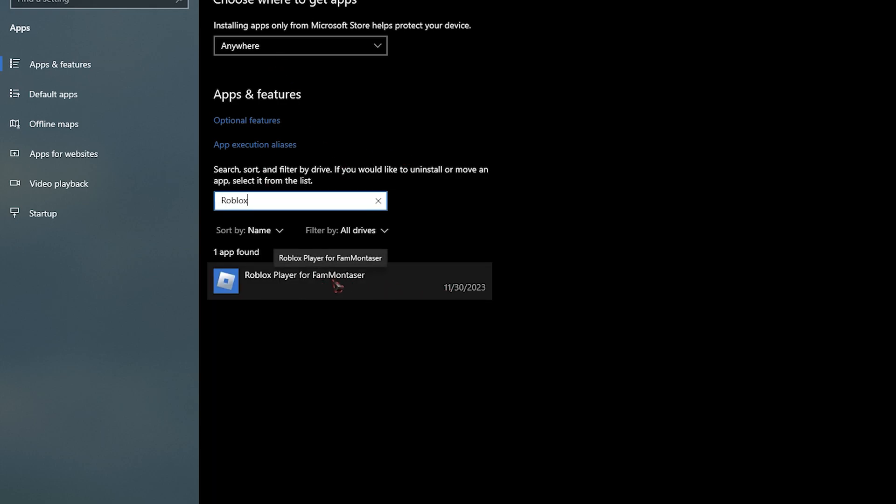
{"action": "left_click", "coordinate": [305, 280]}
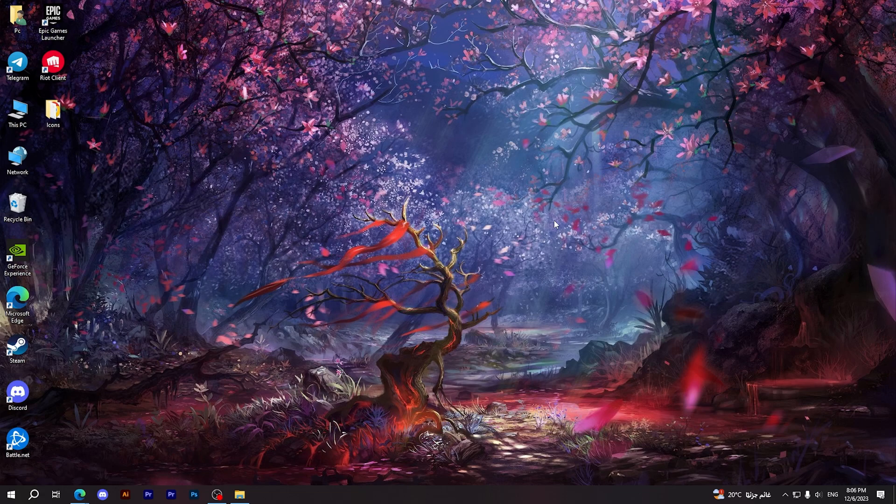
{"action": "mouse_move", "coordinate": [319, 326]}
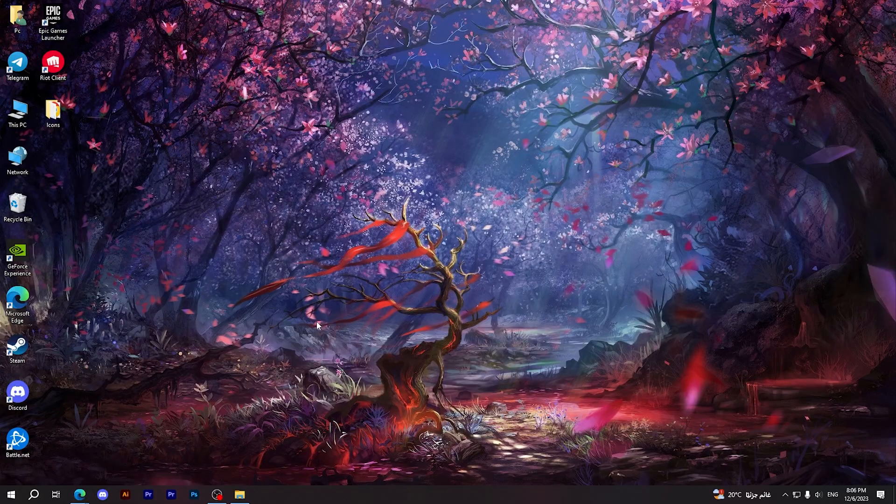
{"action": "left_click", "coordinate": [79, 494]}
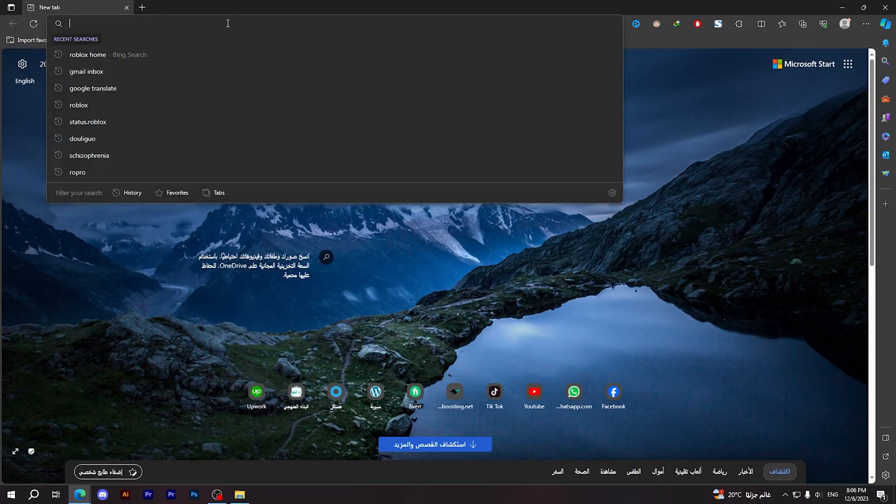
Step: Search 'roblox home' in Edge and open the official Roblox site
{"action": "type", "text": "roblox home"}
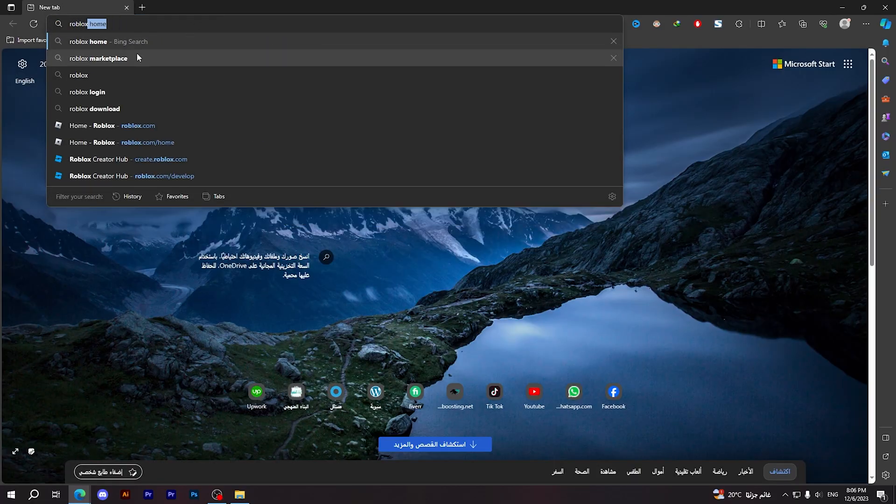
{"action": "key", "text": "Enter"}
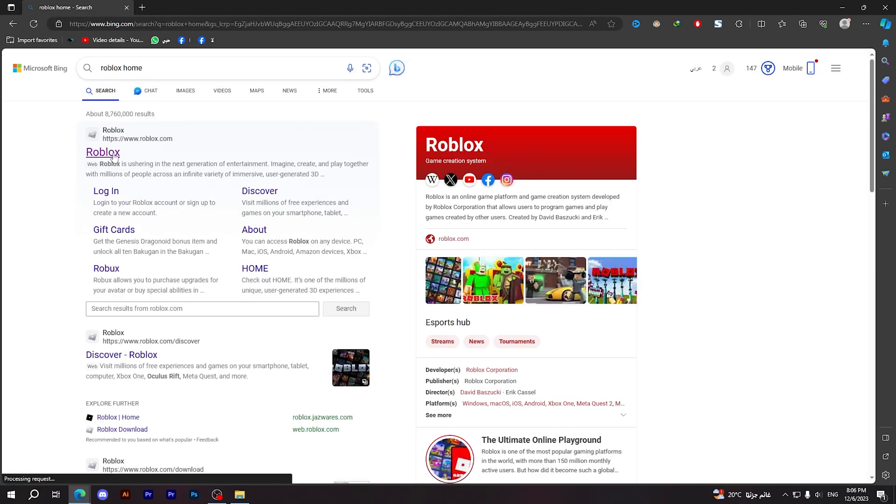
{"action": "left_click", "coordinate": [102, 153]}
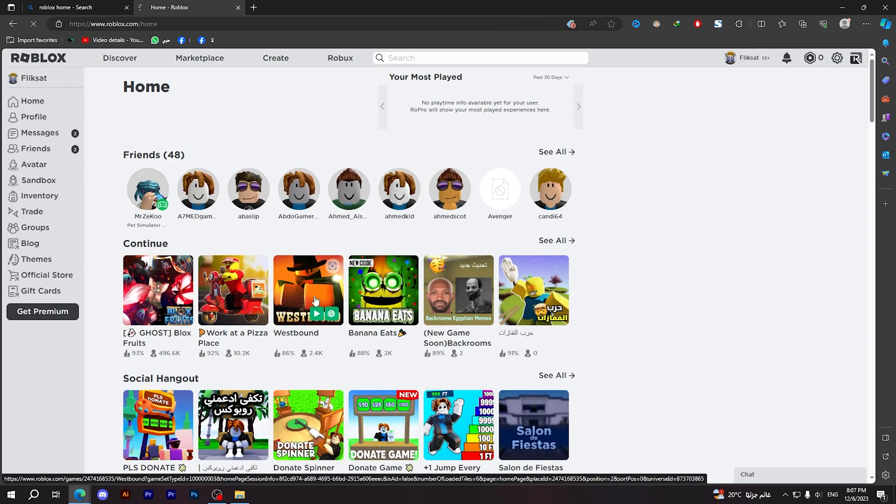
Step: Open the Blox Fruits tile and press Play to get the Download Roblox prompt
{"action": "left_click", "coordinate": [158, 290]}
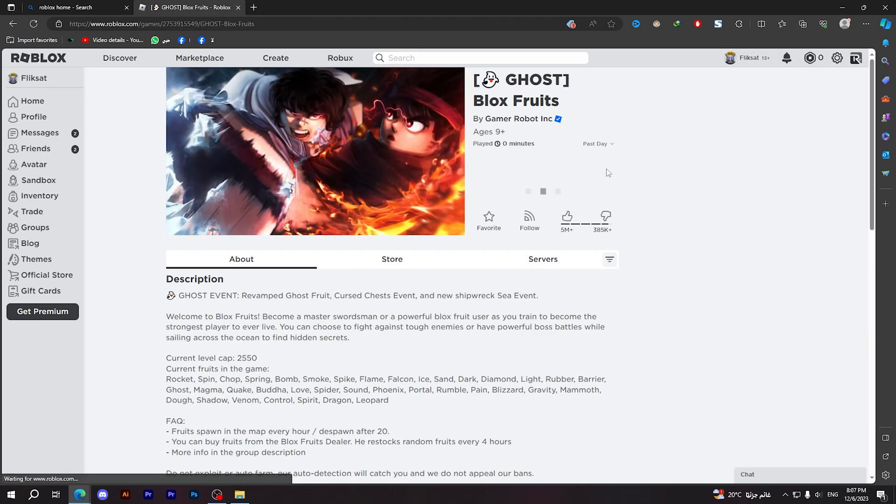
{"action": "left_click", "coordinate": [525, 191]}
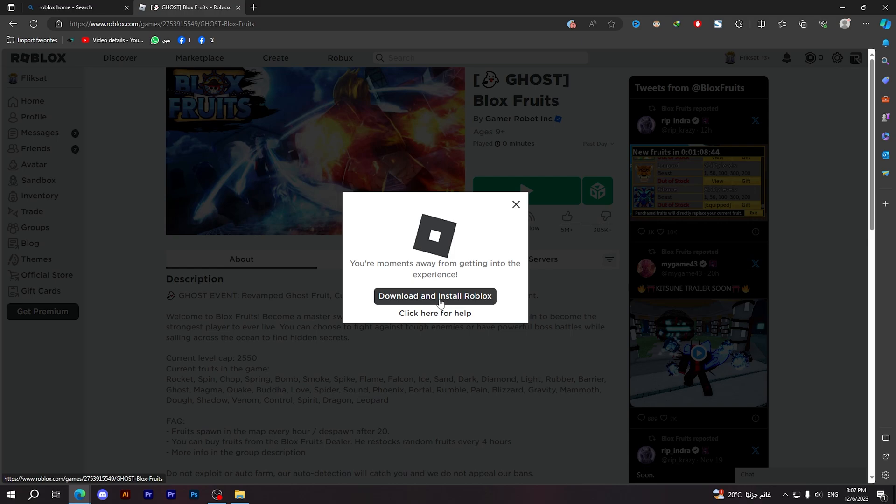
{"action": "mouse_move", "coordinate": [448, 287]}
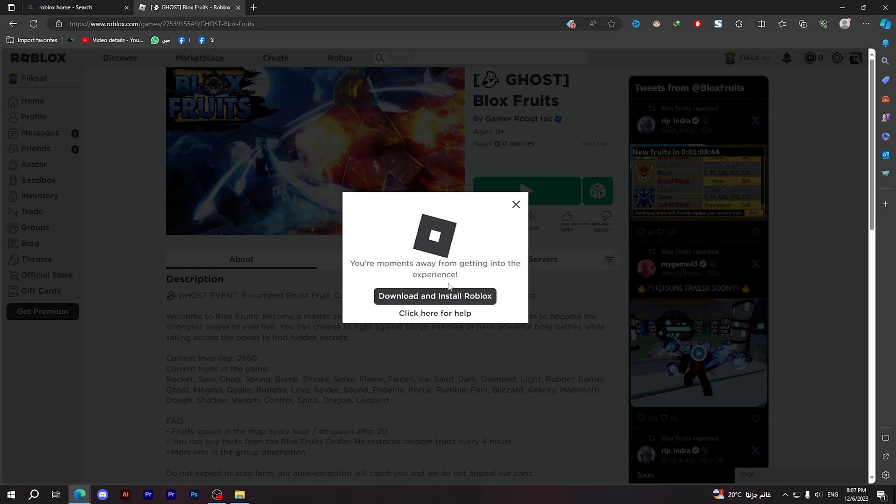